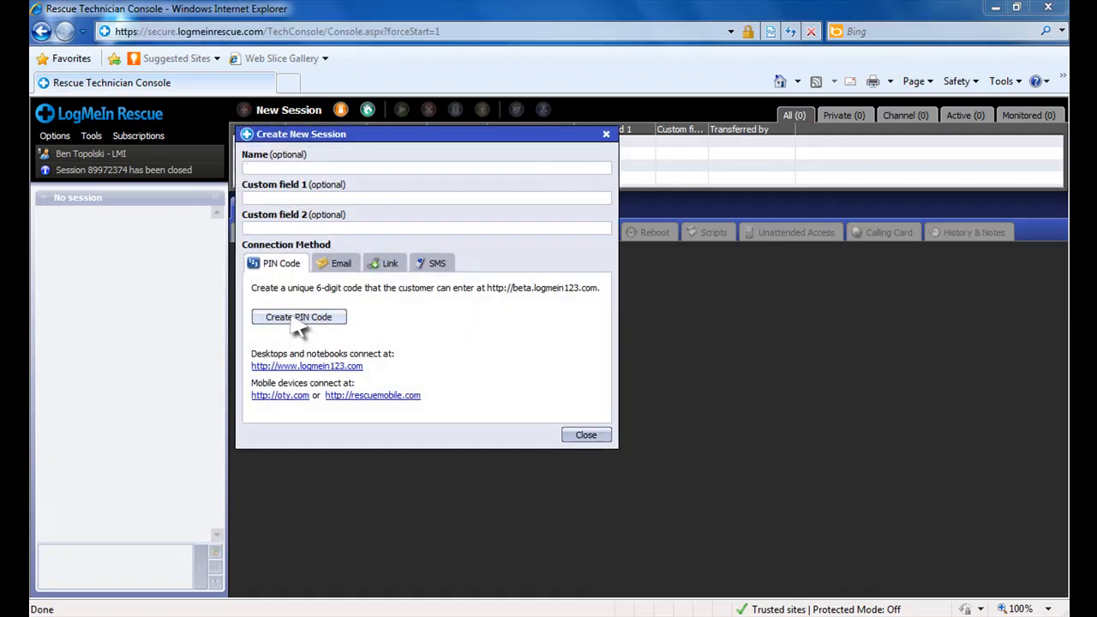
Step: Create a PIN code for the customer from the new-session dialog
{"action": "left_click", "coordinate": [299, 317]}
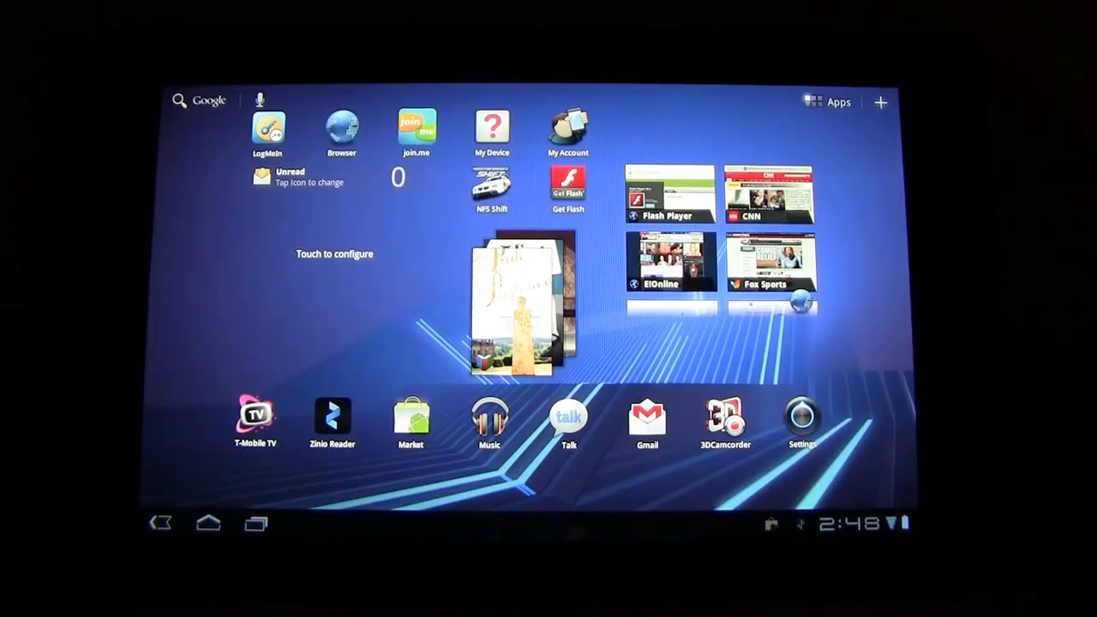
Step: Launch My Account on the tablet, dismiss What's New and start remote support from the Support tab
{"action": "left_click", "coordinate": [567, 126]}
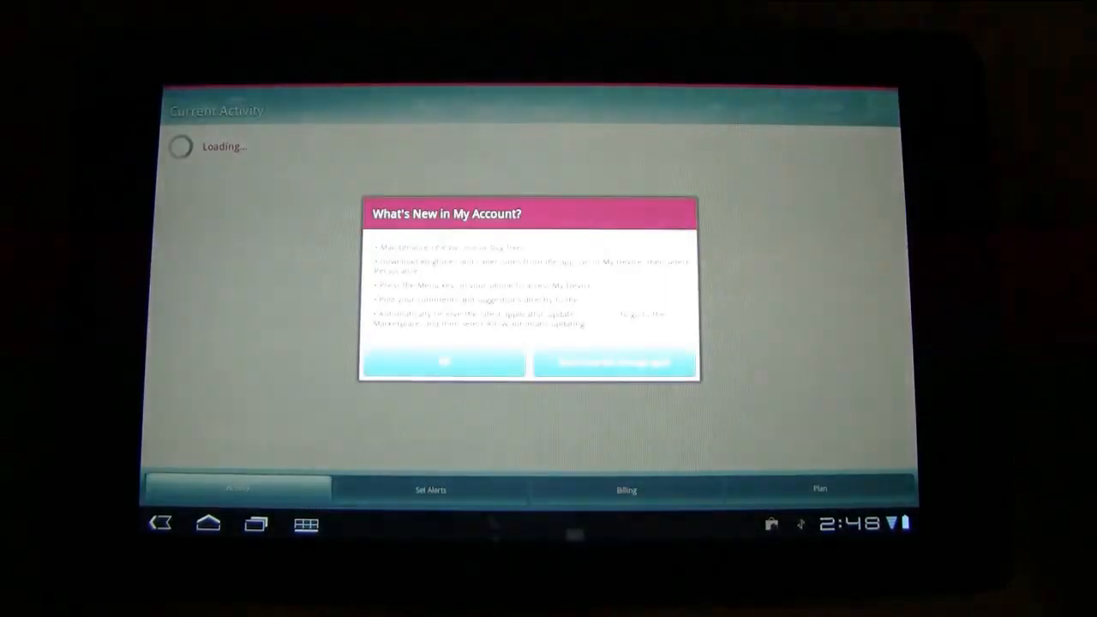
{"action": "left_click", "coordinate": [443, 363]}
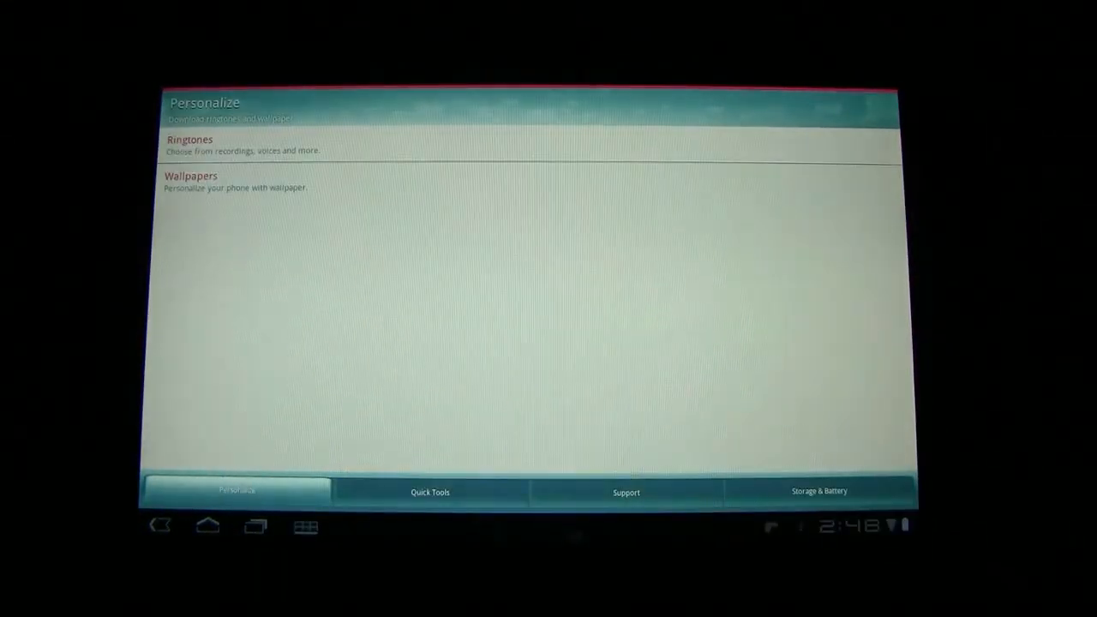
{"action": "left_click", "coordinate": [626, 491]}
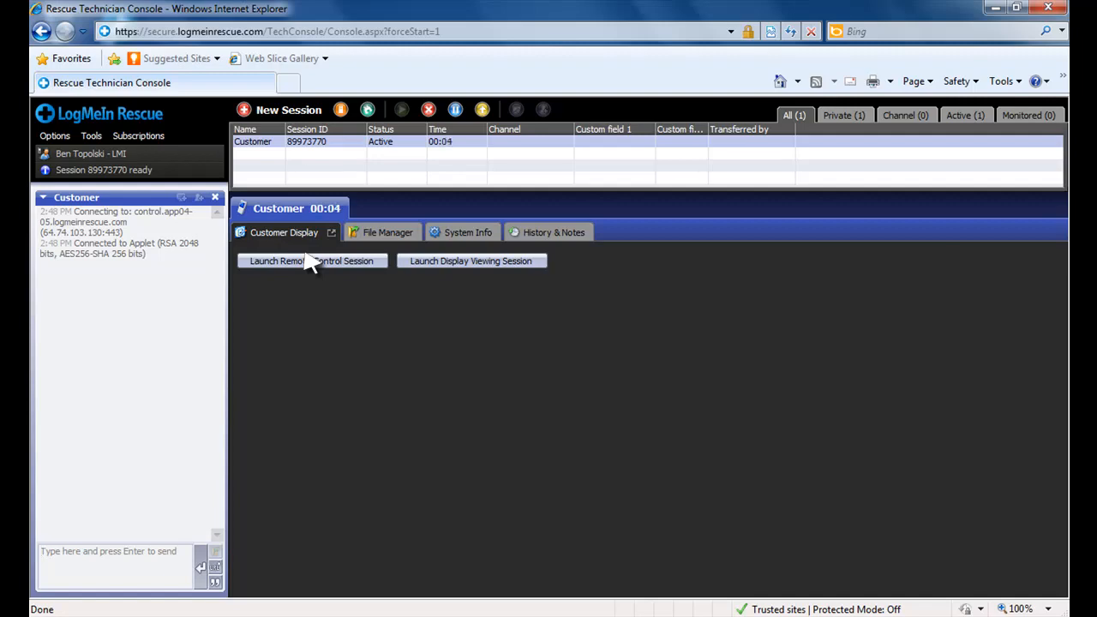
Step: Launch the remote control session and accept the share-control prompt on the tablet
{"action": "left_click", "coordinate": [312, 261]}
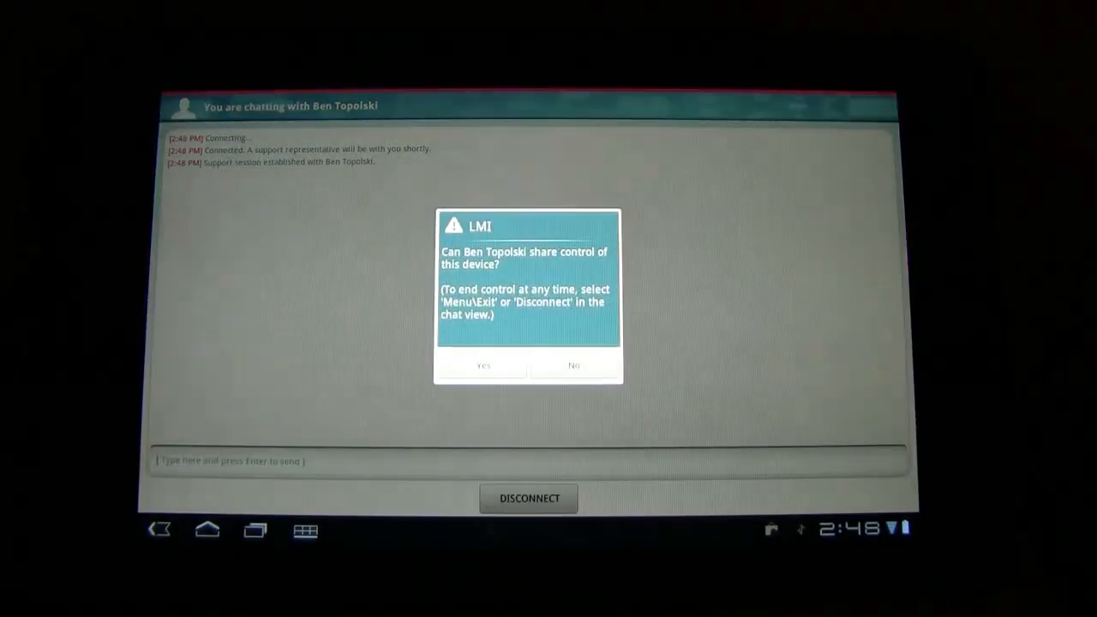
{"action": "left_click", "coordinate": [483, 365]}
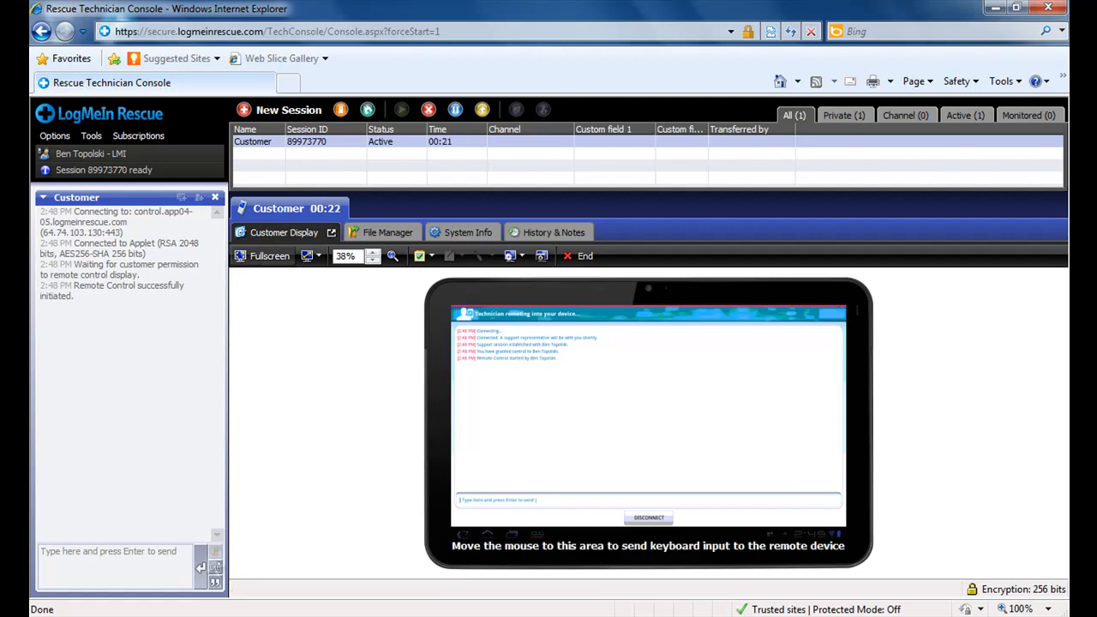
Step: Return the remote tablet to its home screen and bring up its Settings app
{"action": "left_click", "coordinate": [269, 256]}
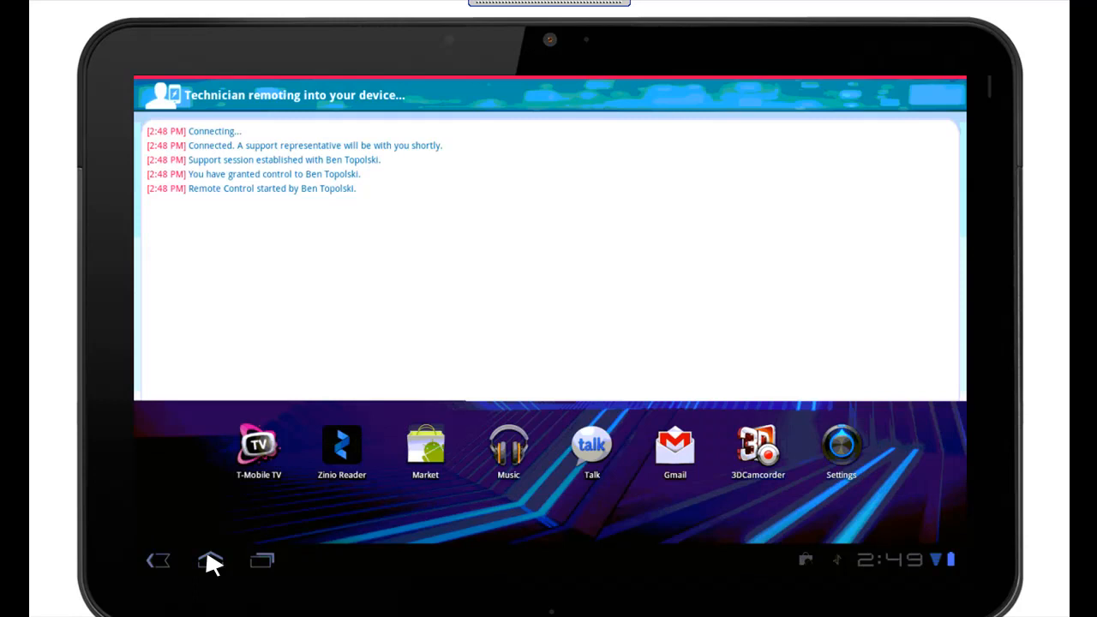
{"action": "left_click", "coordinate": [209, 561]}
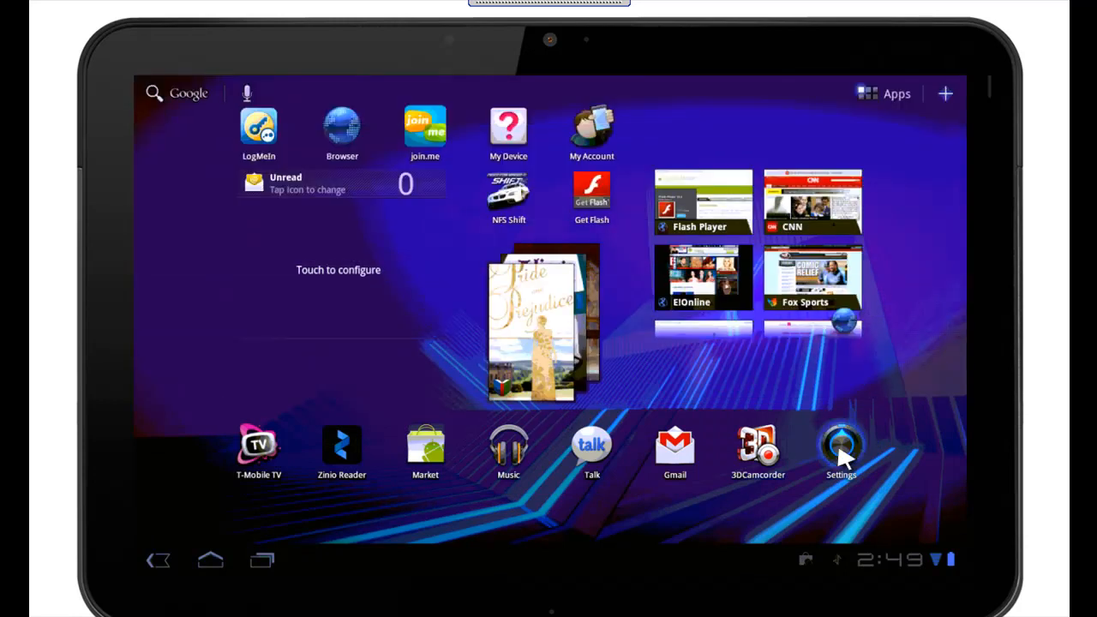
{"action": "left_click", "coordinate": [840, 444]}
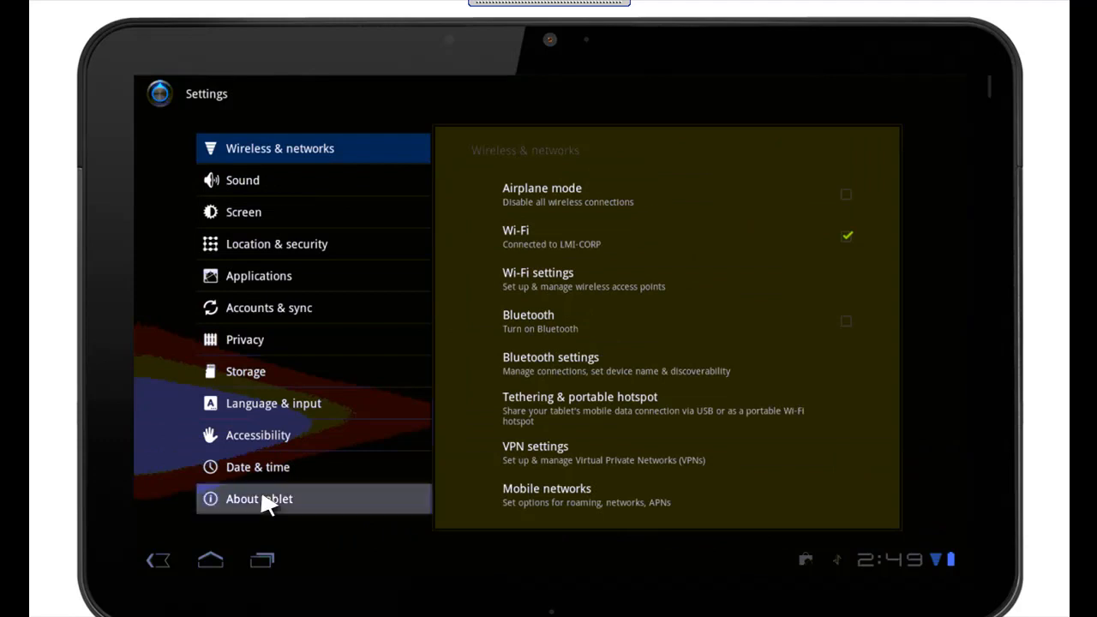
Step: View About tablet and Battery use, then go to the Applications settings
{"action": "left_click", "coordinate": [259, 499]}
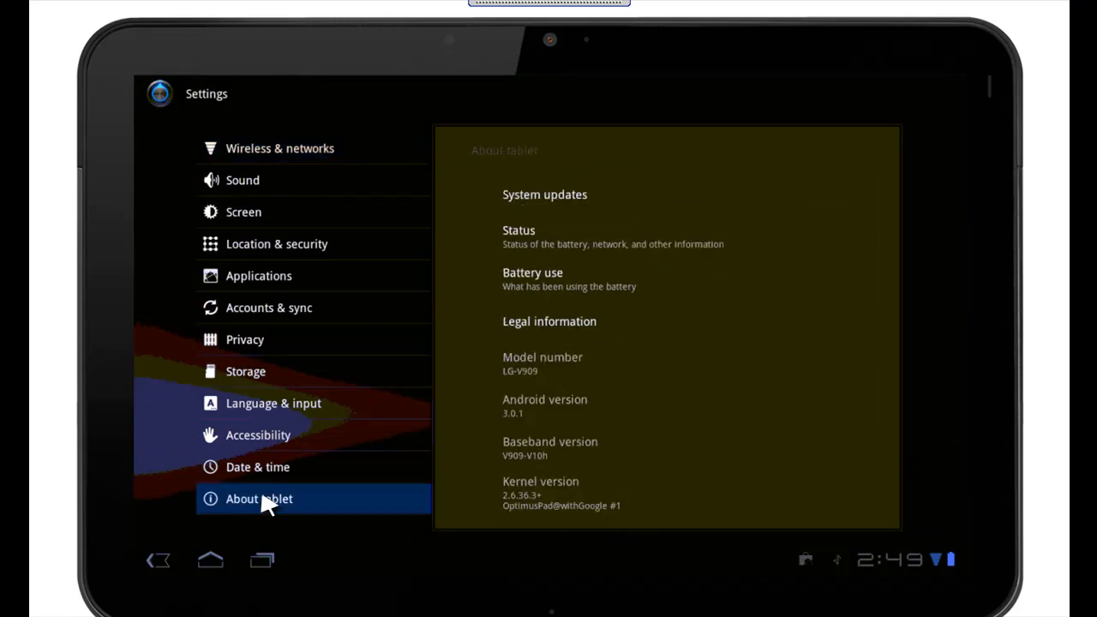
{"action": "mouse_move", "coordinate": [274, 500]}
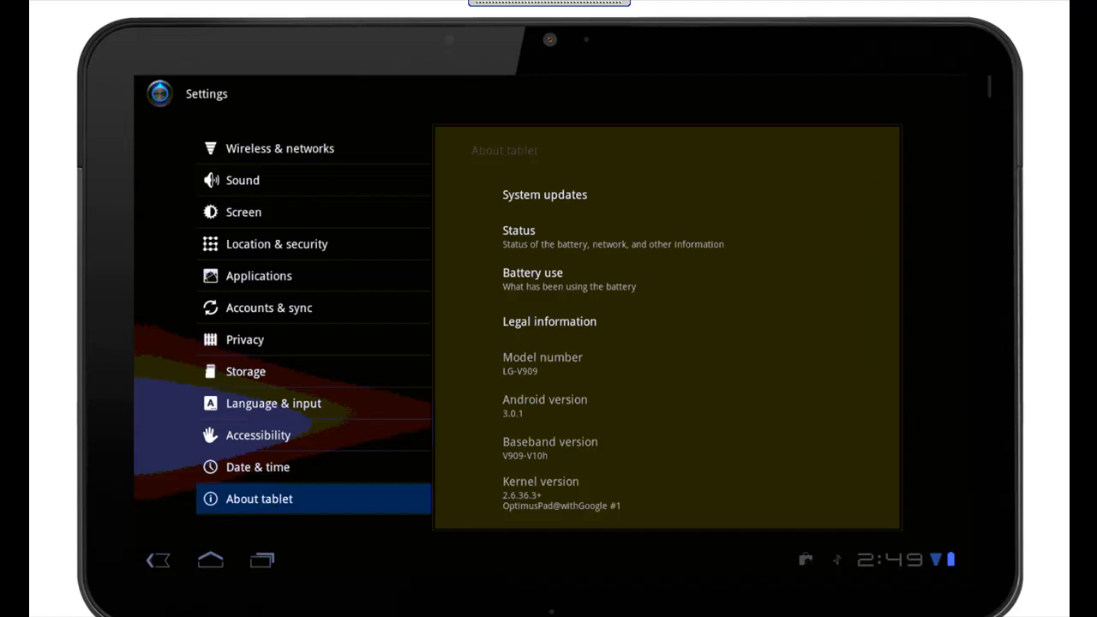
{"action": "left_click", "coordinate": [531, 273]}
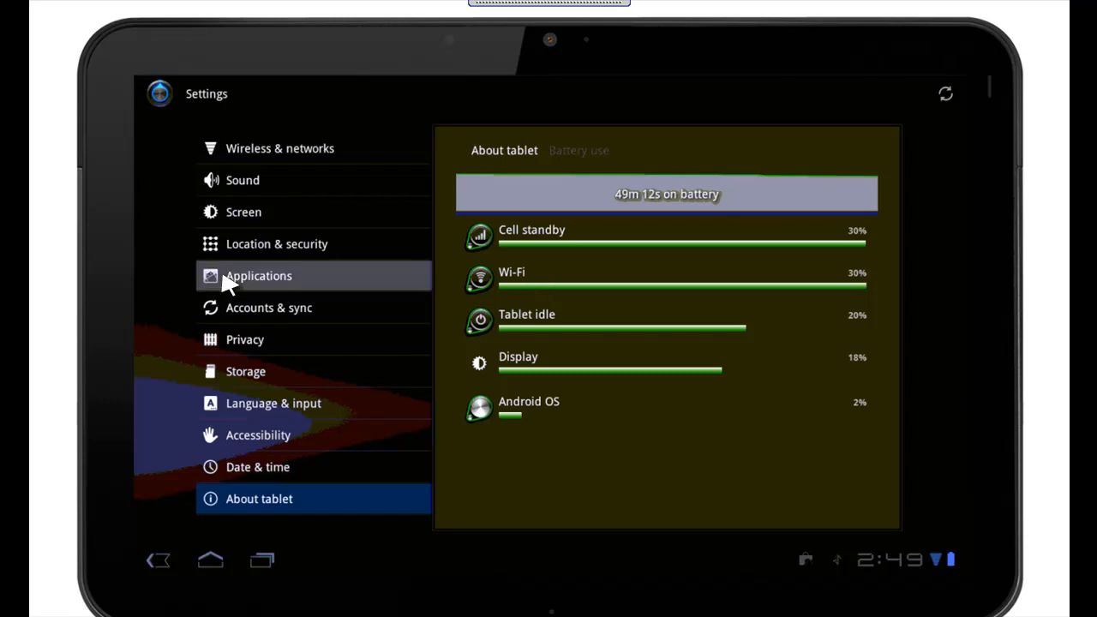
{"action": "left_click", "coordinate": [257, 274]}
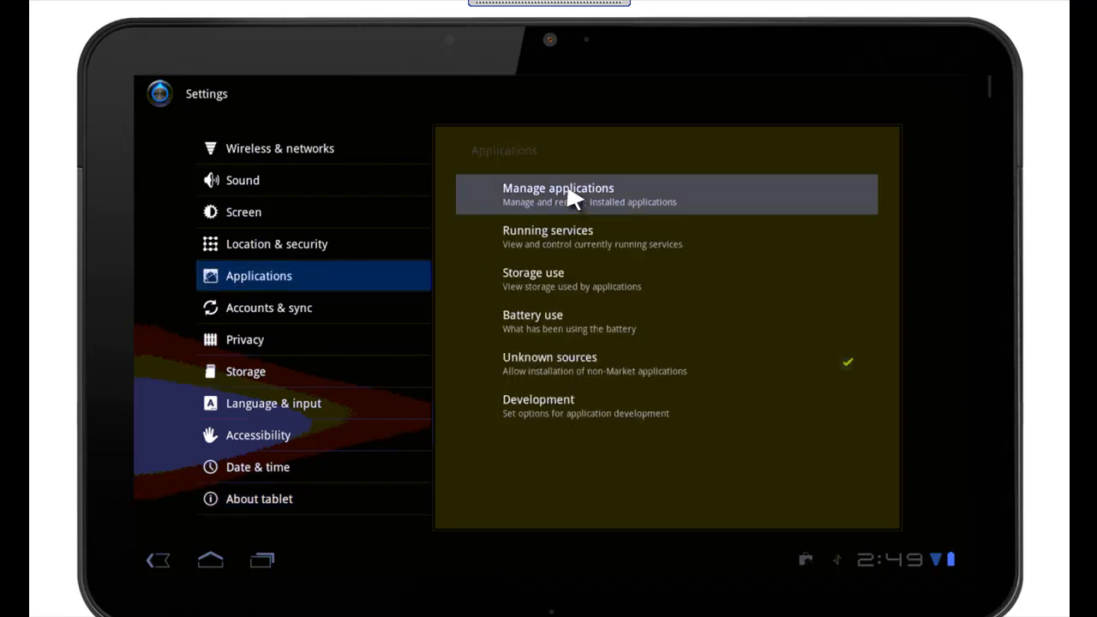
Step: View the Downloaded apps under Manage applications, then return the tablet home
{"action": "left_click", "coordinate": [557, 194]}
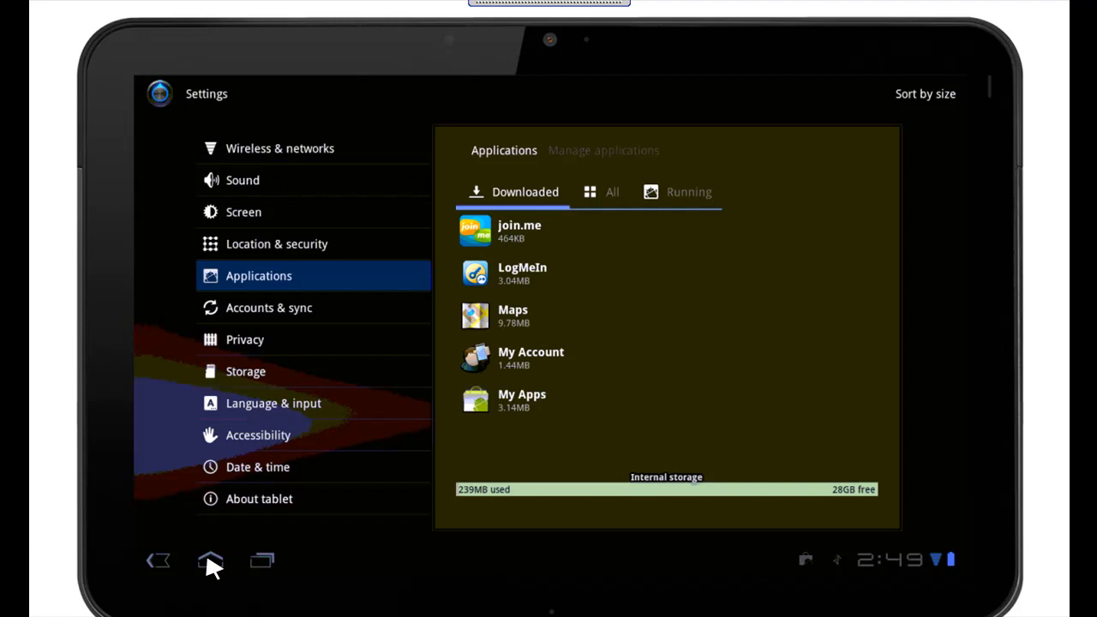
{"action": "left_click", "coordinate": [209, 559]}
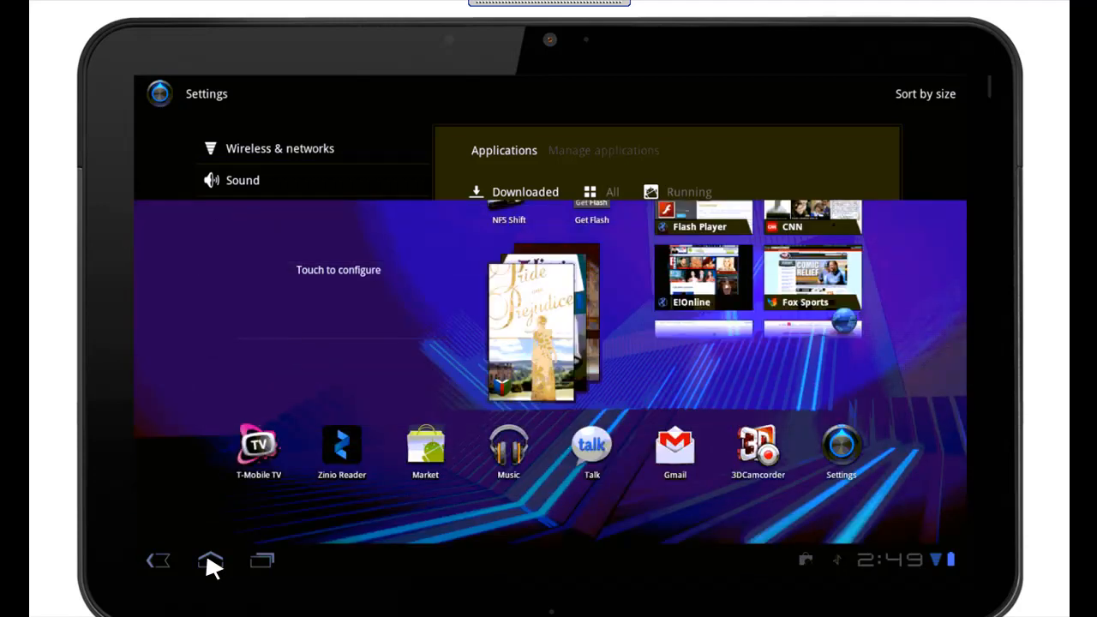
Step: Disconnect the support session from the tablet's LogMeIn chat and confirm Yes
{"action": "left_click", "coordinate": [261, 559]}
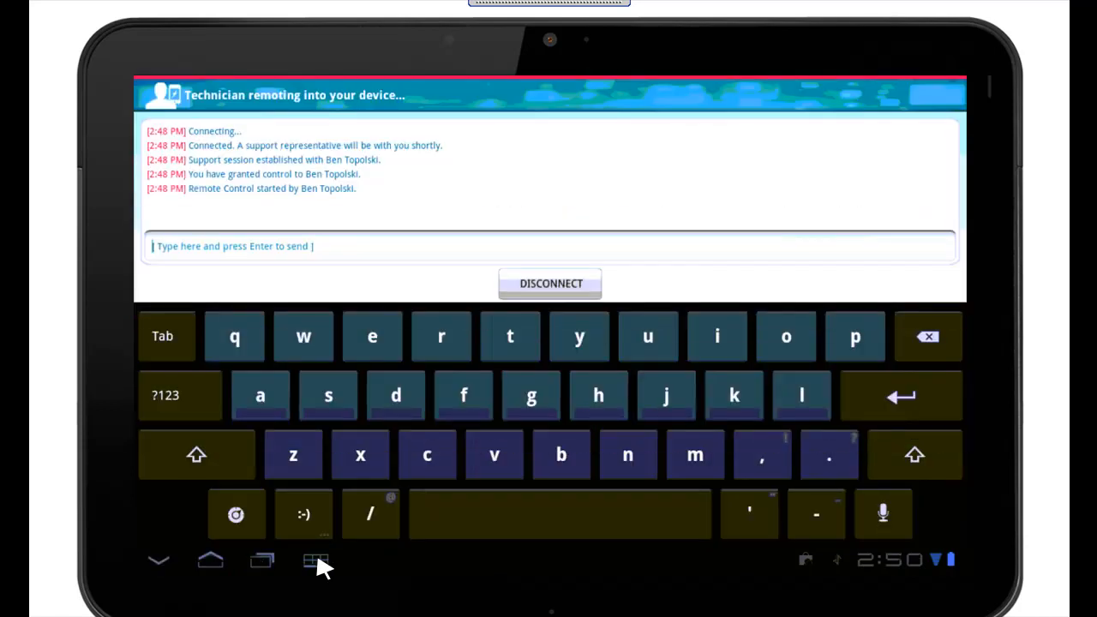
{"action": "left_click", "coordinate": [315, 561]}
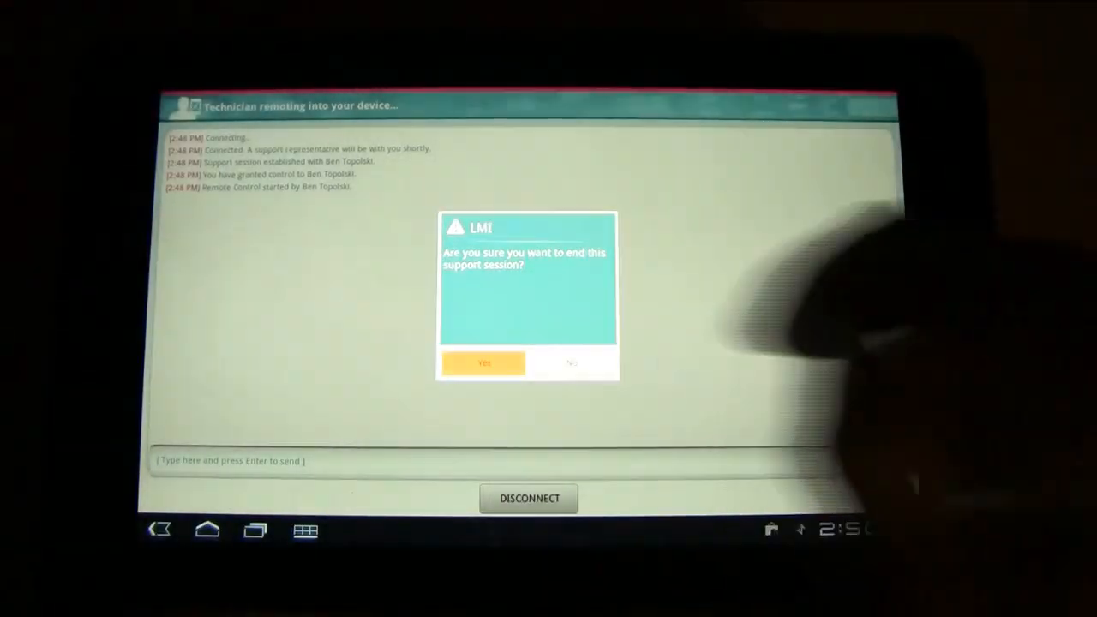
{"action": "left_click", "coordinate": [483, 363]}
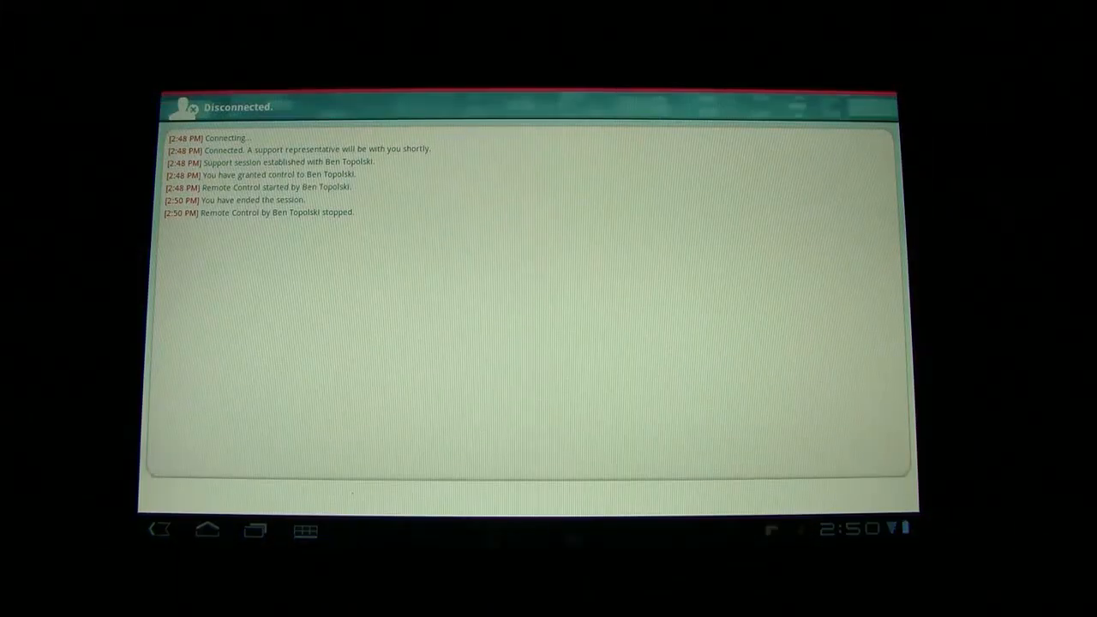